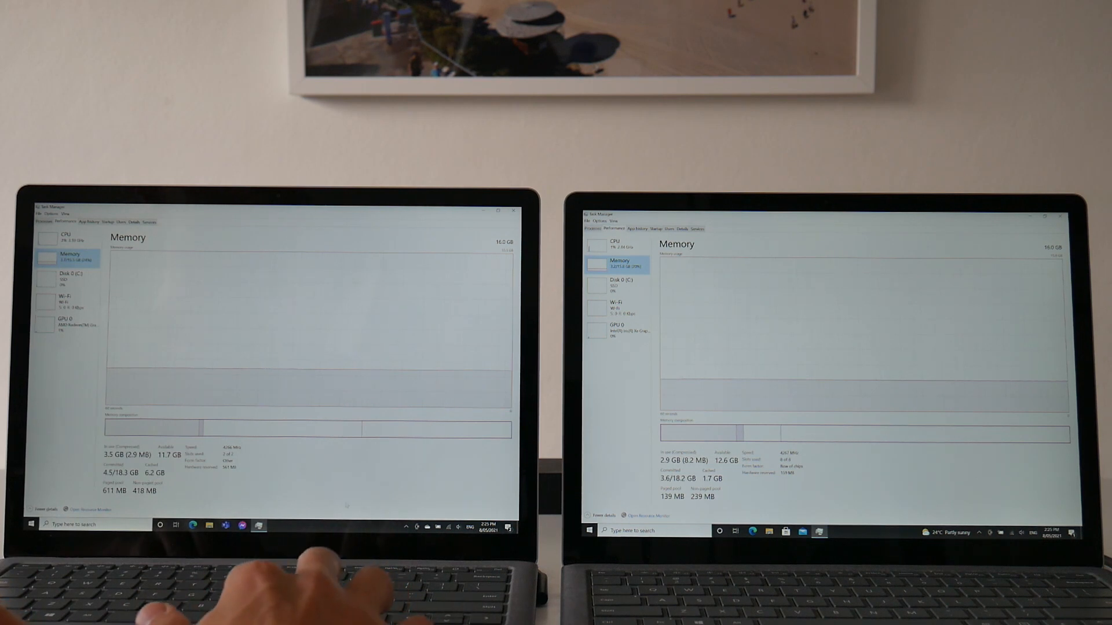
Check the 16.0 GB Memory page in Task Manager on both laptops.
click(427, 527)
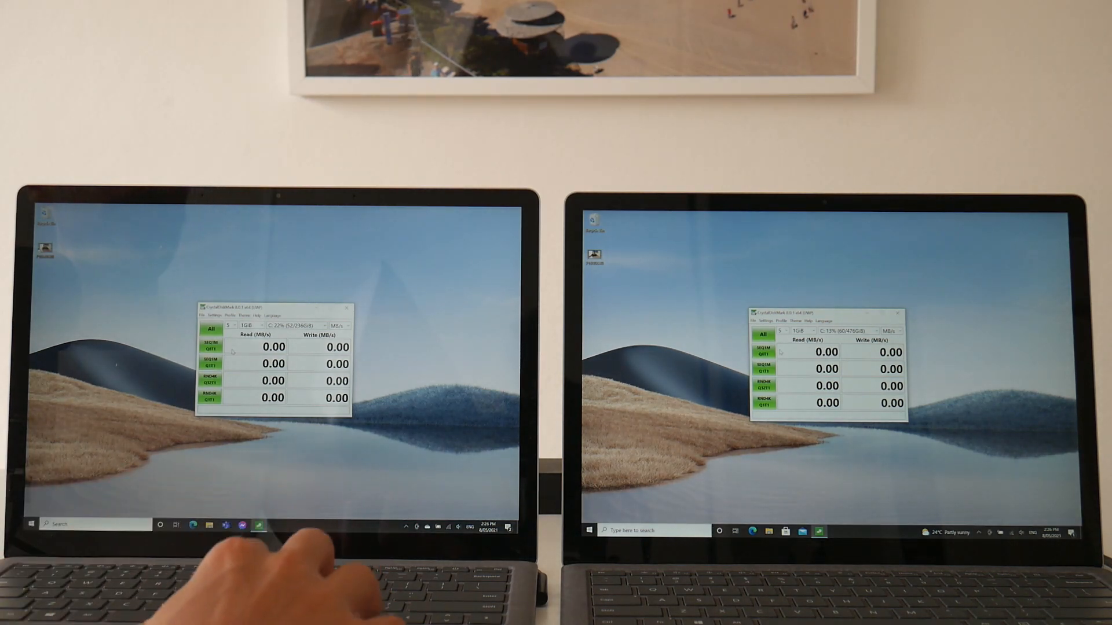
Set up CrystalDiskMark on drive C: with a 1GiB test, results still zeroed.
click(211, 329)
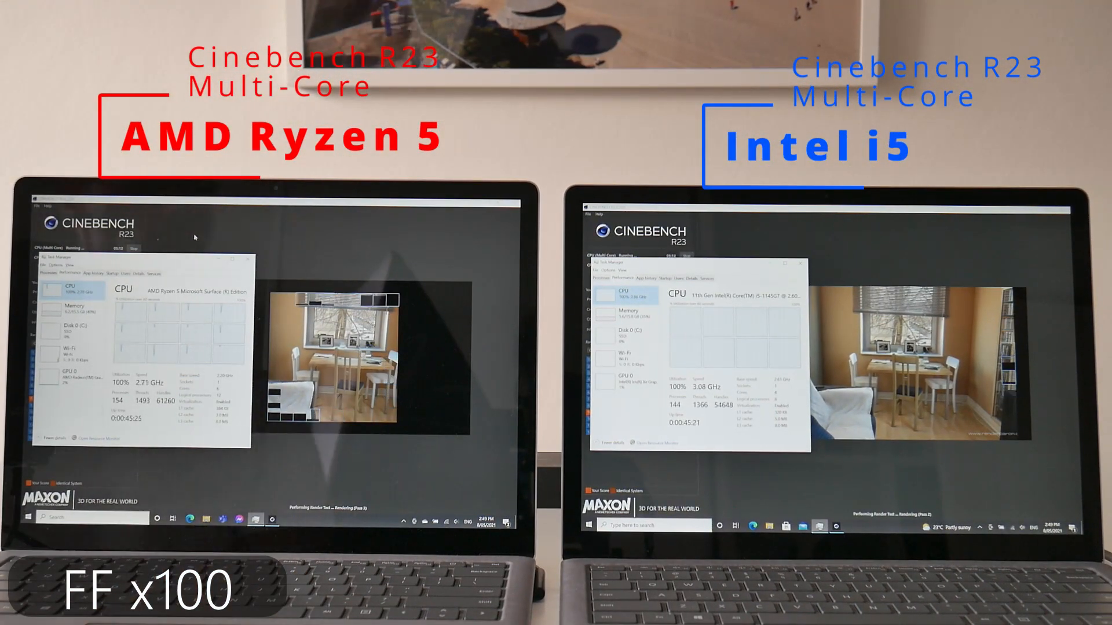
Start the CPU (Multi Core) render and watch CPU usage reach 100%.
click(818, 525)
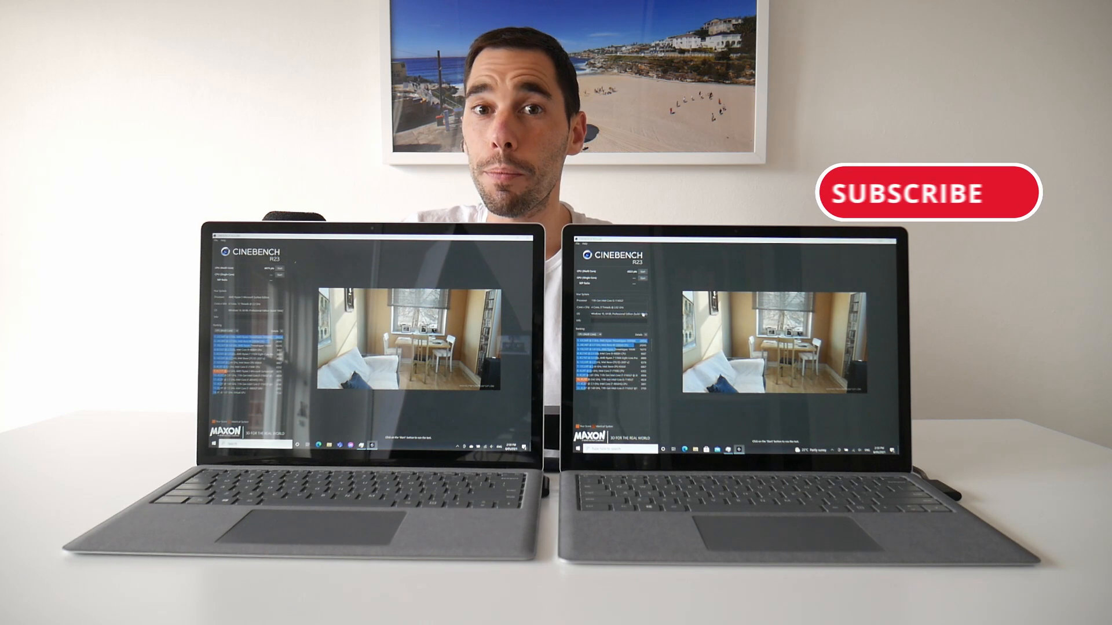
View each laptop's multi-core score in the Cinebench ranking list.
click(928, 192)
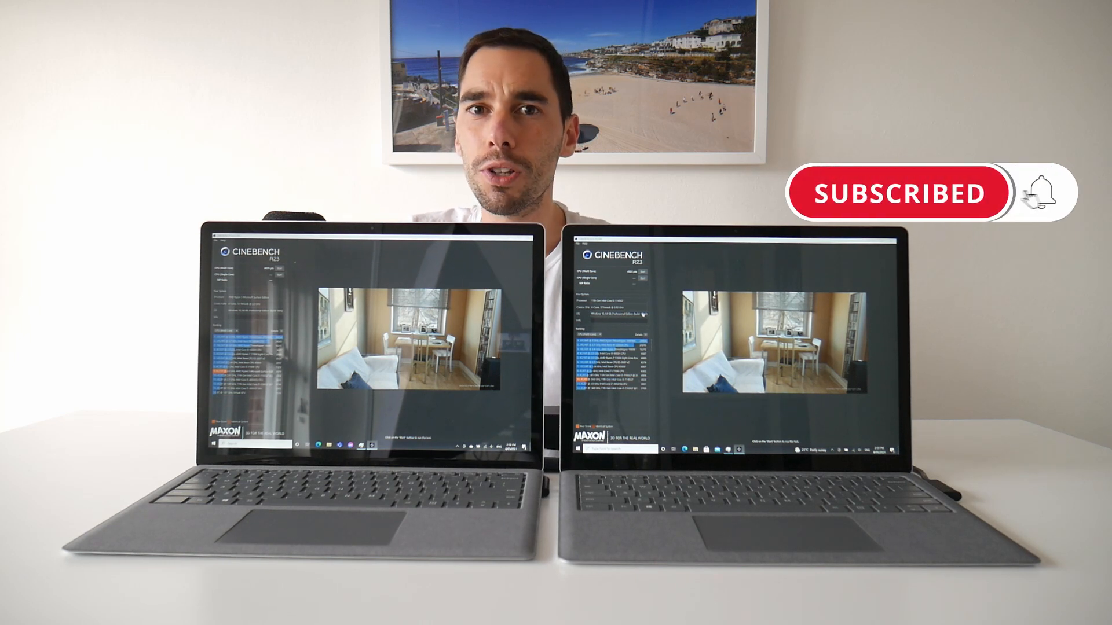